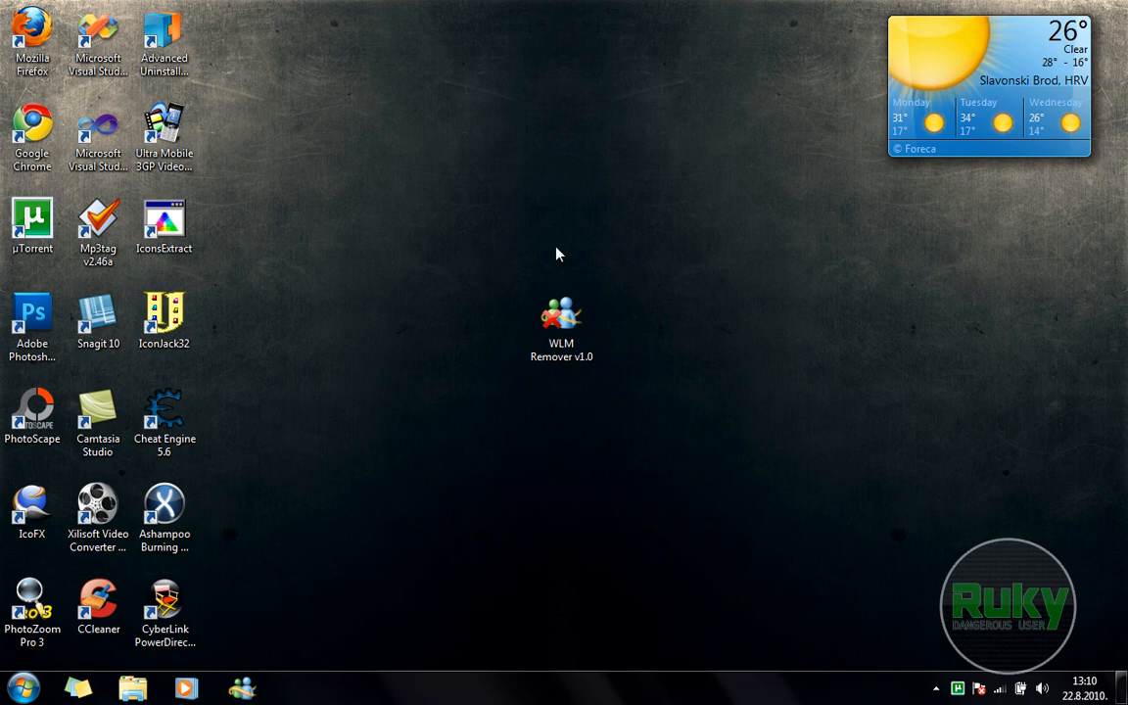
Step: Launch WLM Remover v1.0 from its desktop shortcut
left_click(561, 328)
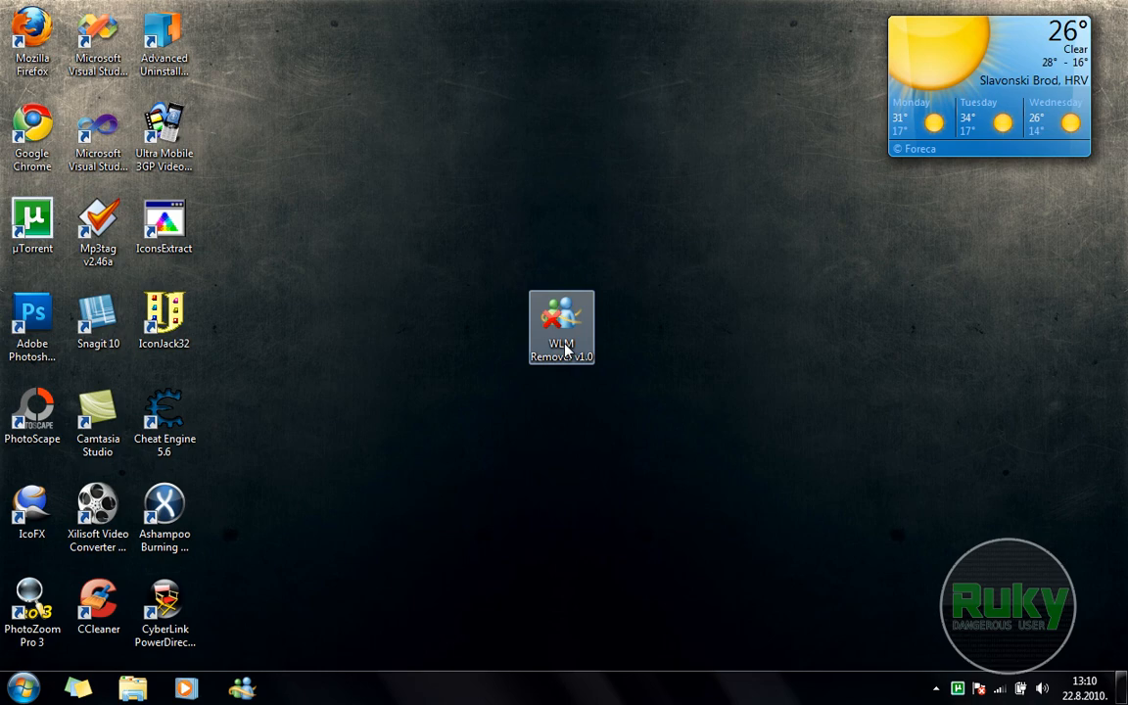
double_click(560, 316)
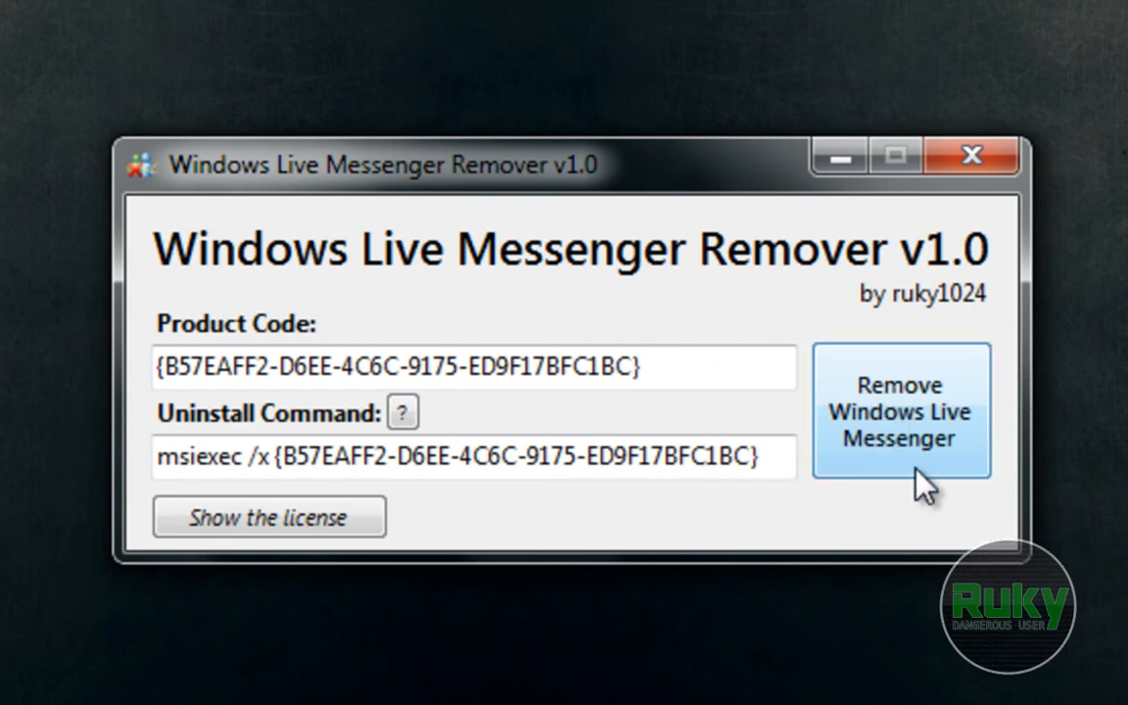
Step: Start removing Windows Live Messenger to bring up the Windows Installer confirmation
left_click(901, 411)
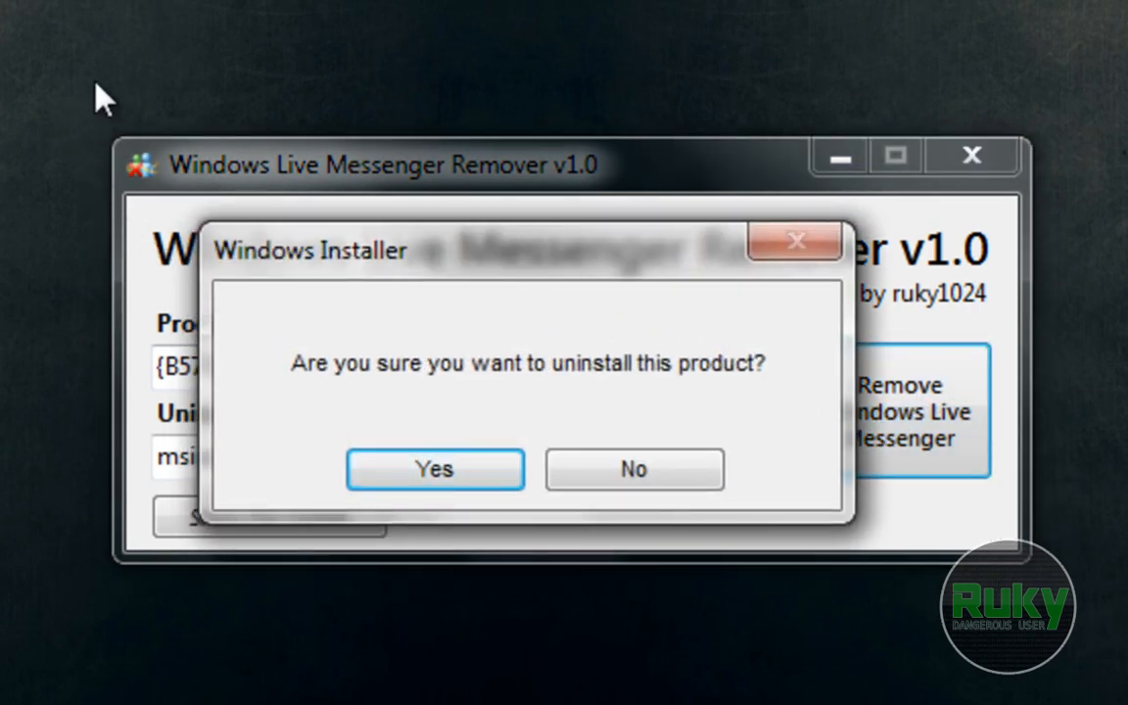
mouse_move(418, 28)
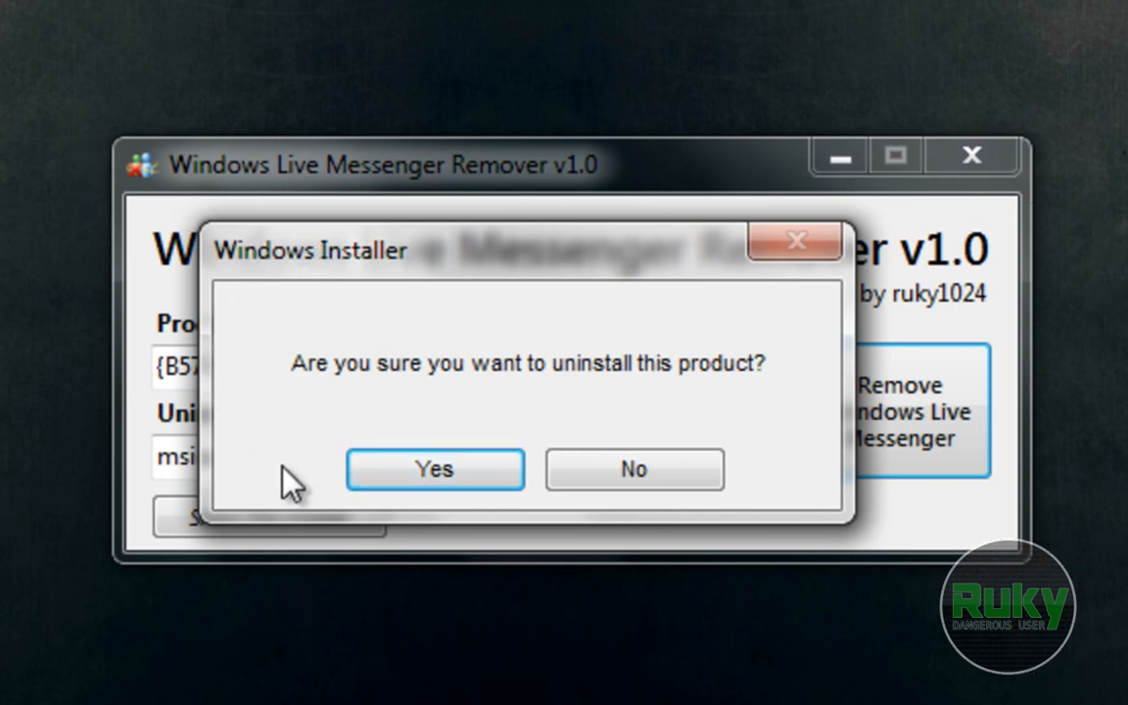
mouse_move(745, 401)
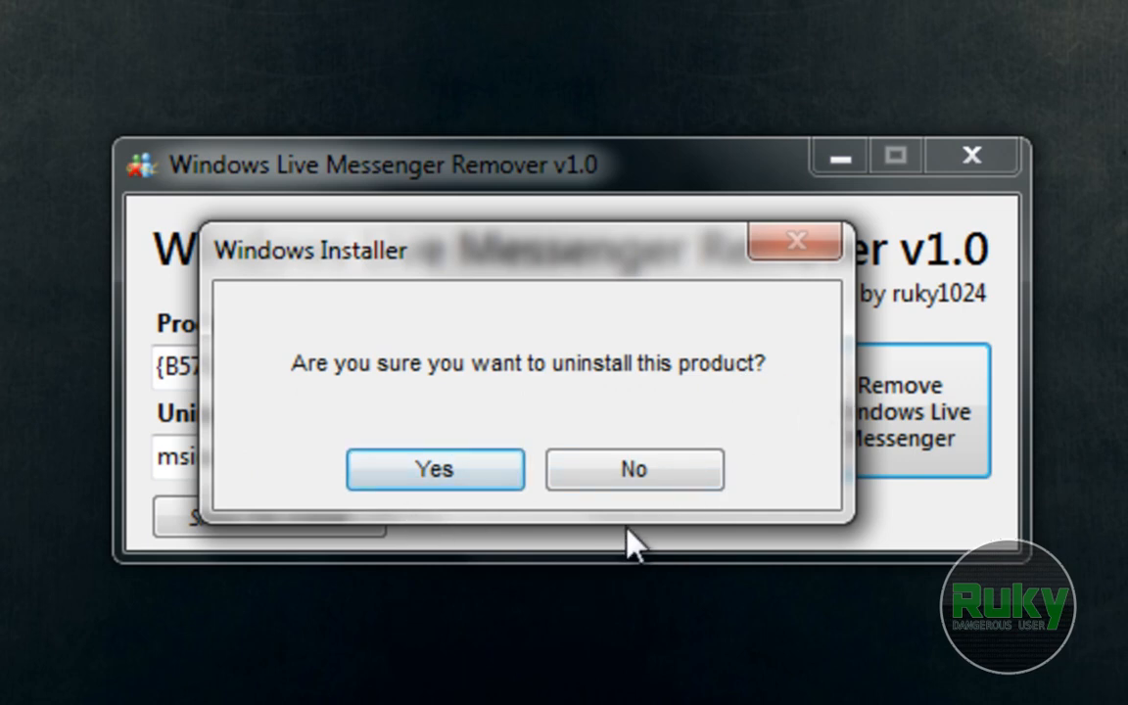
Step: Answer No to the uninstall prompt and select the product code text
left_click(634, 469)
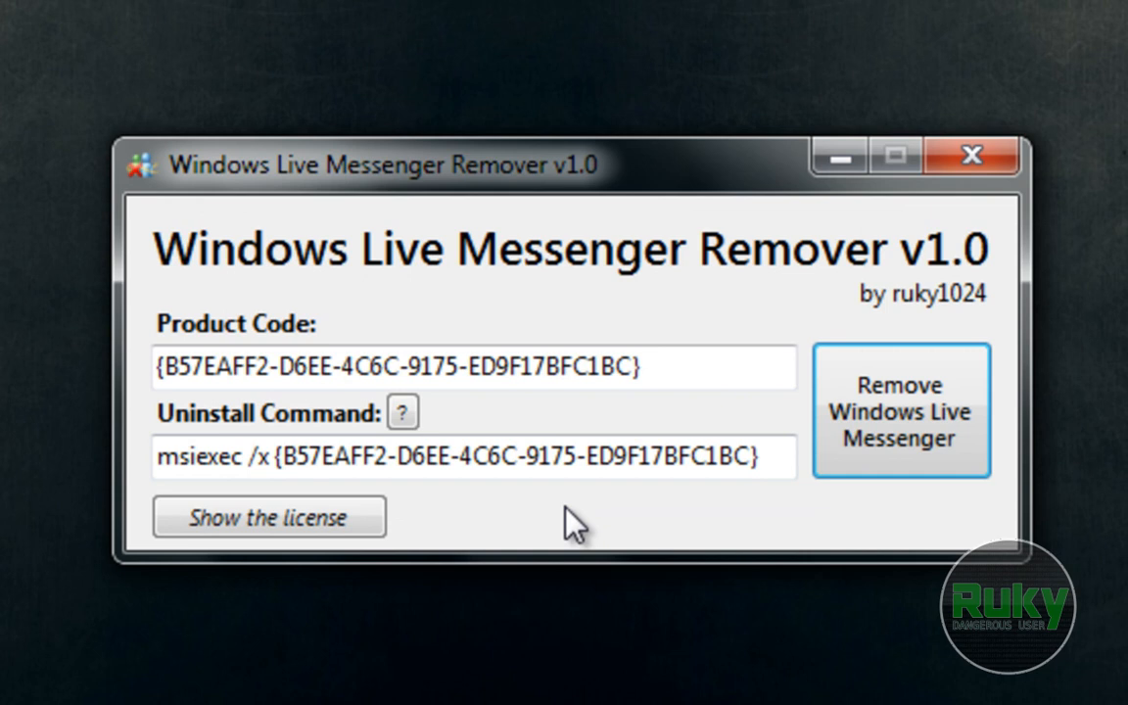
left_click(681, 368)
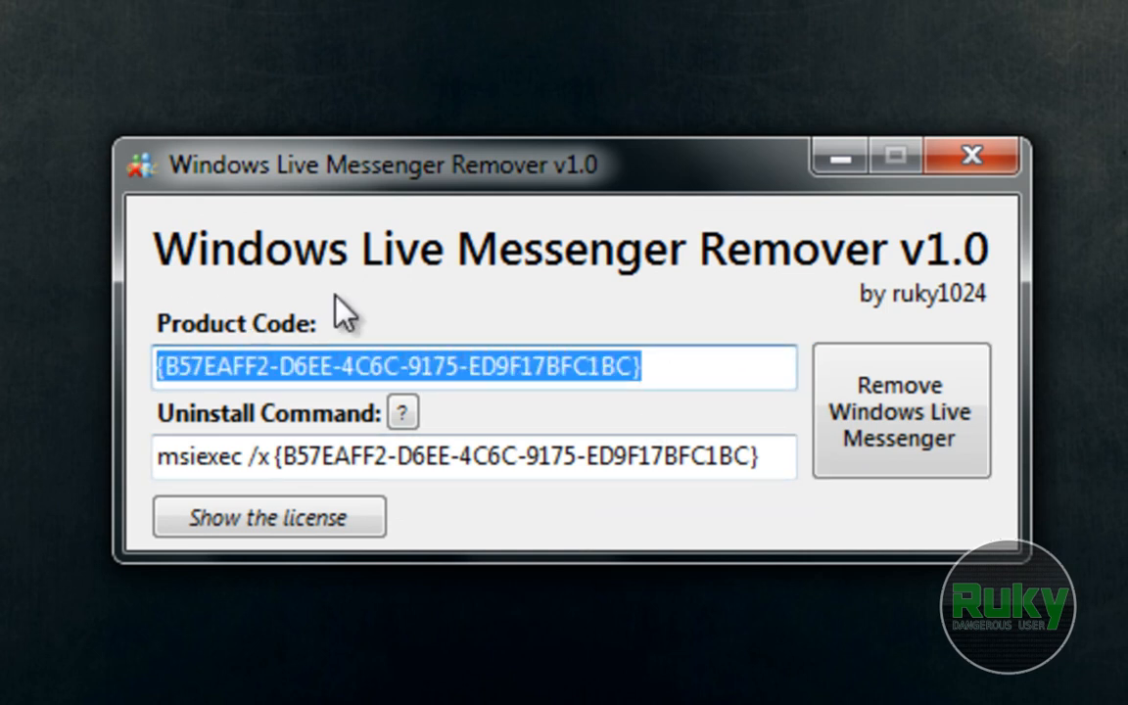
mouse_move(550, 297)
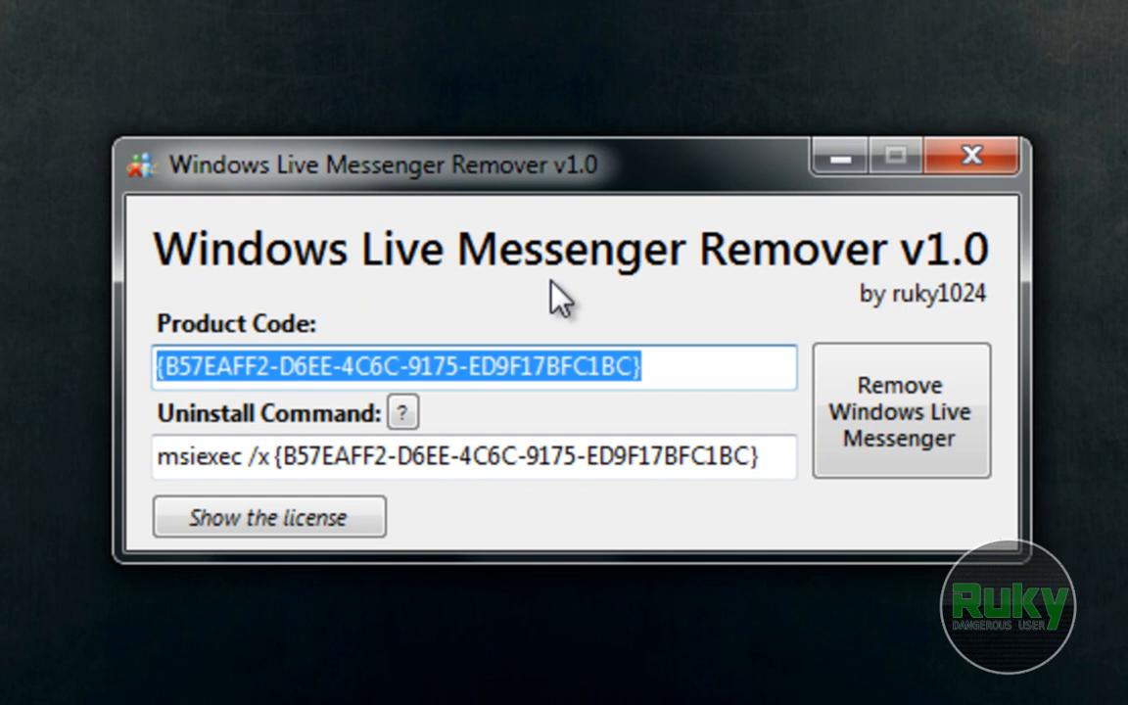
mouse_move(653, 508)
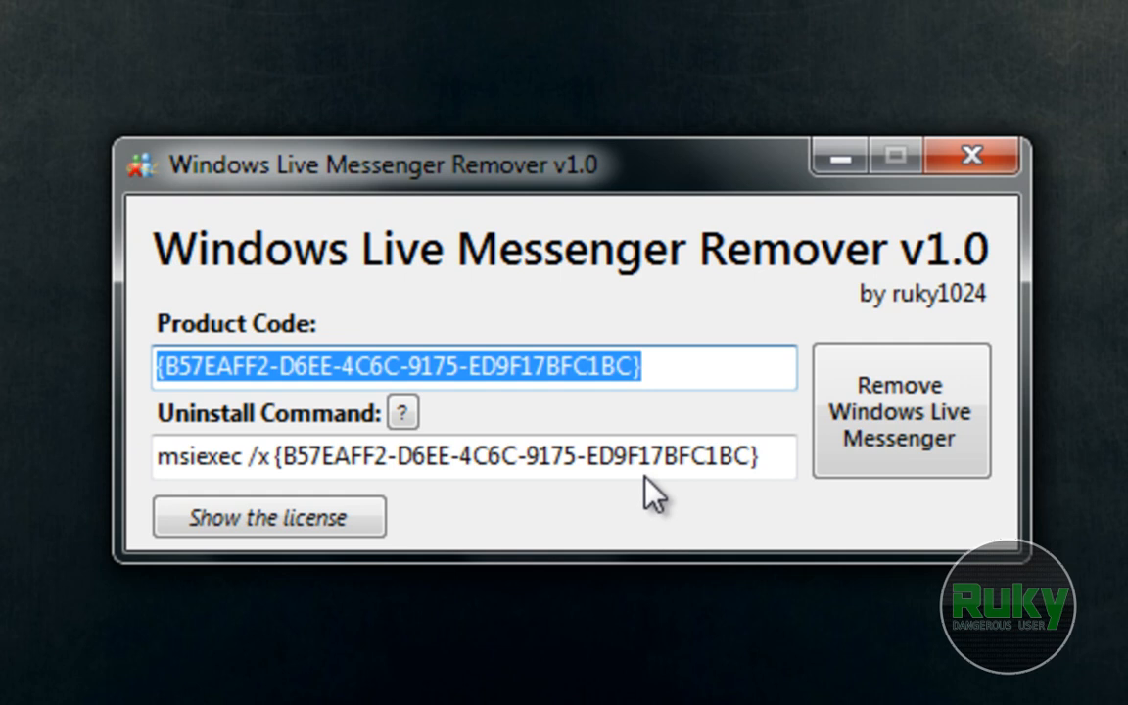
left_click(464, 456)
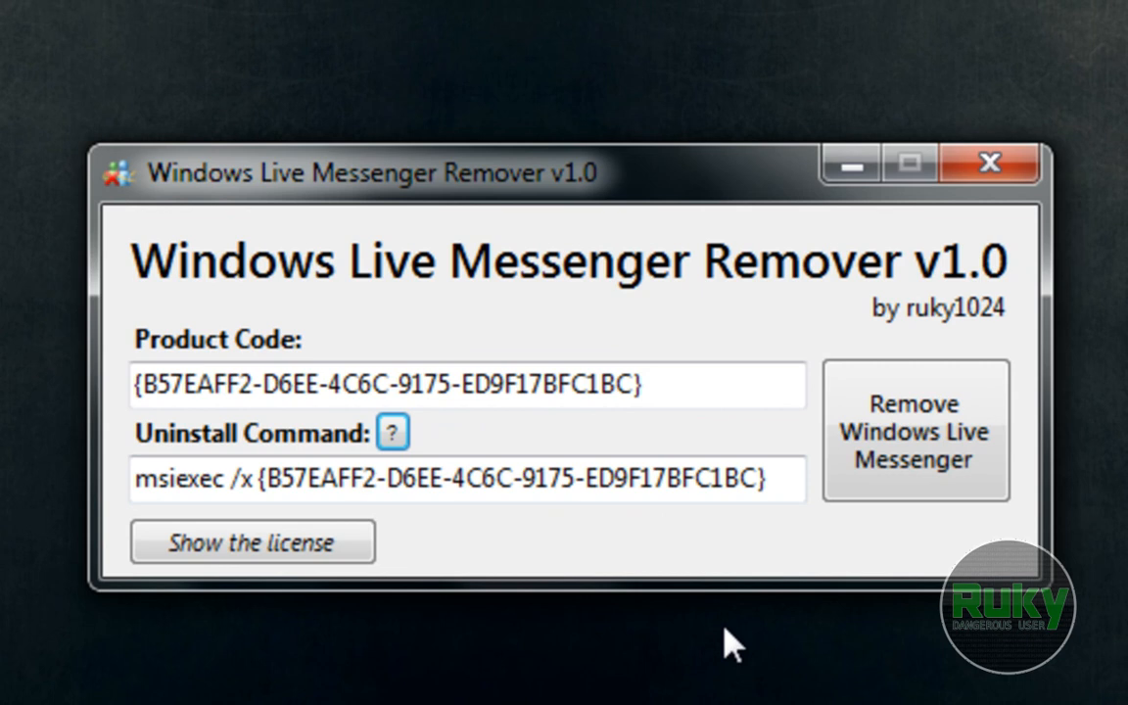
mouse_move(445, 588)
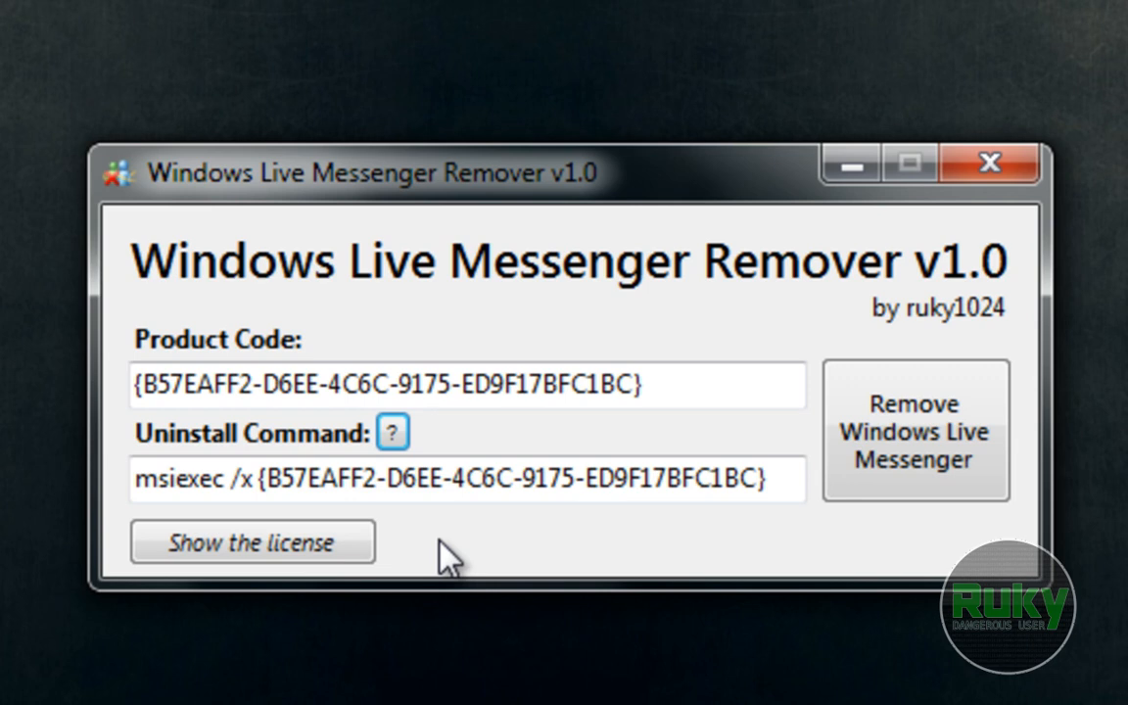
mouse_move(570, 206)
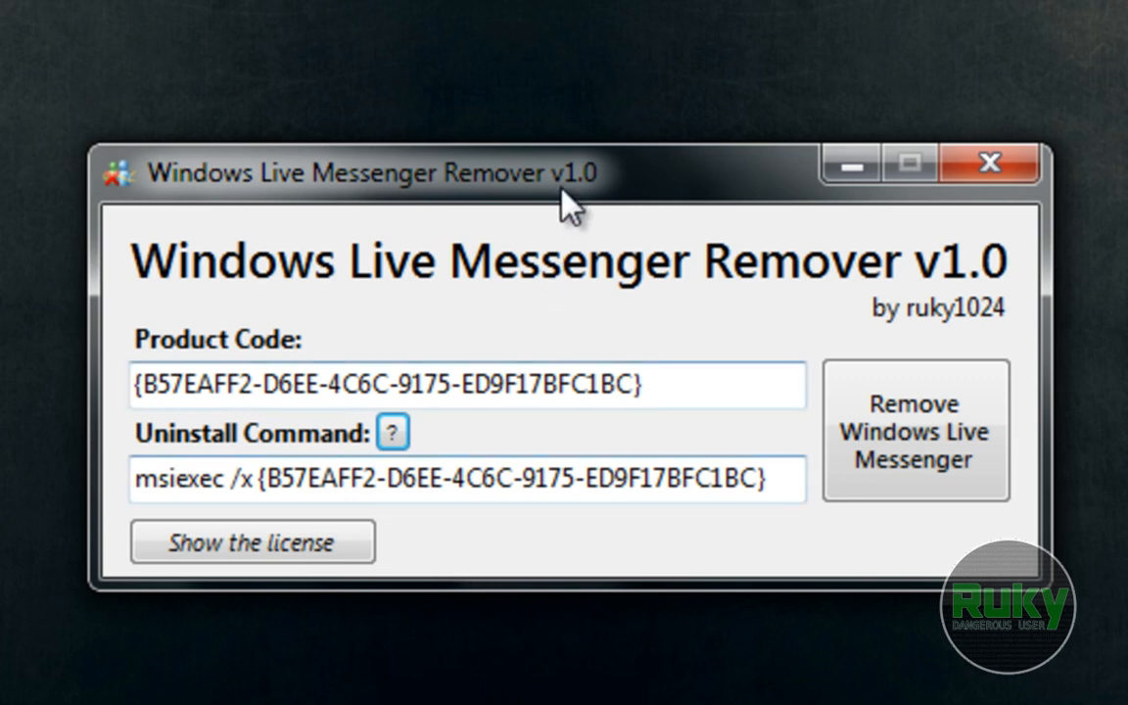
mouse_move(343, 328)
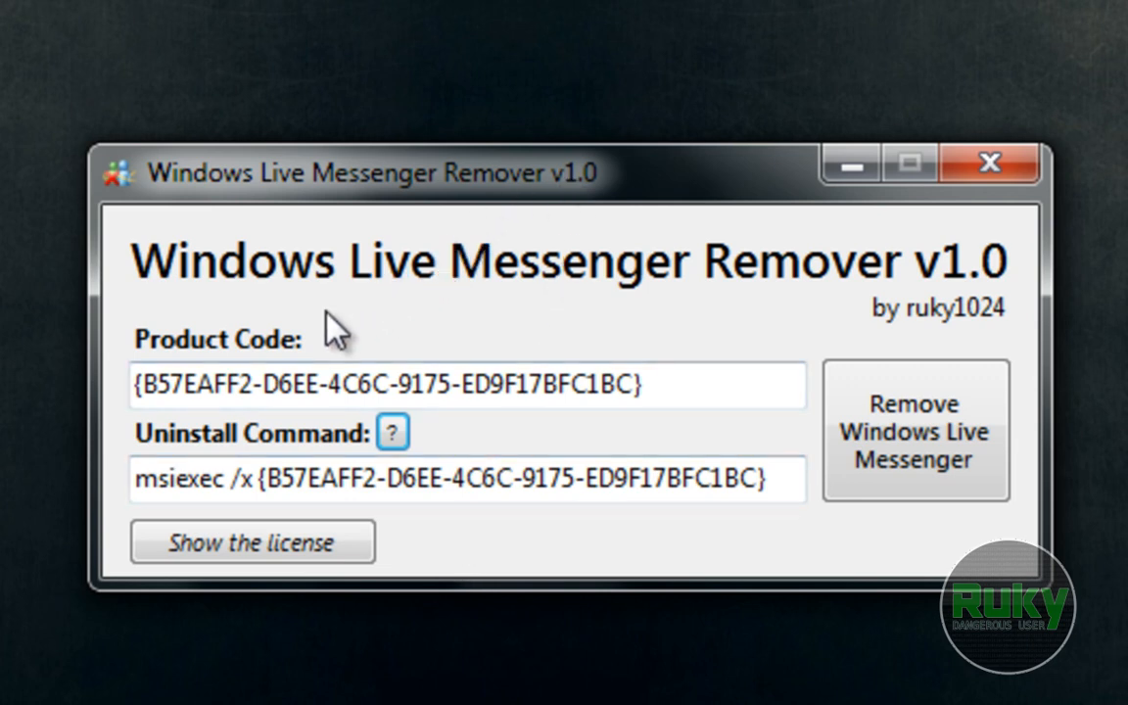
left_click(252, 542)
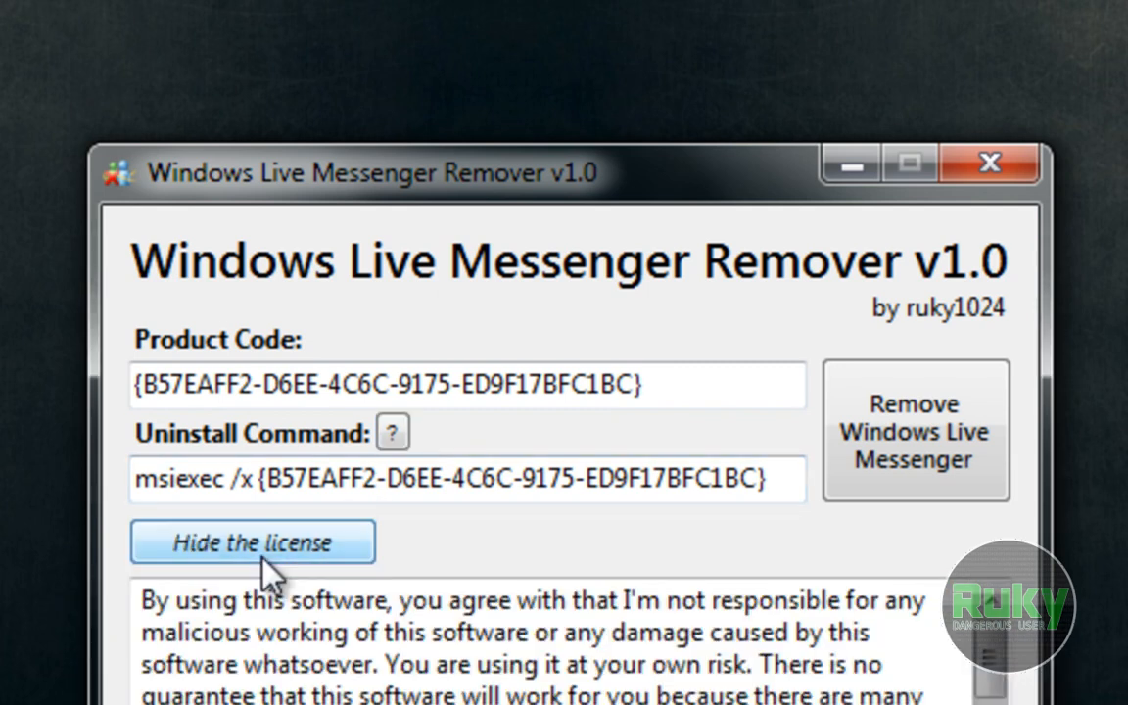
left_click(252, 543)
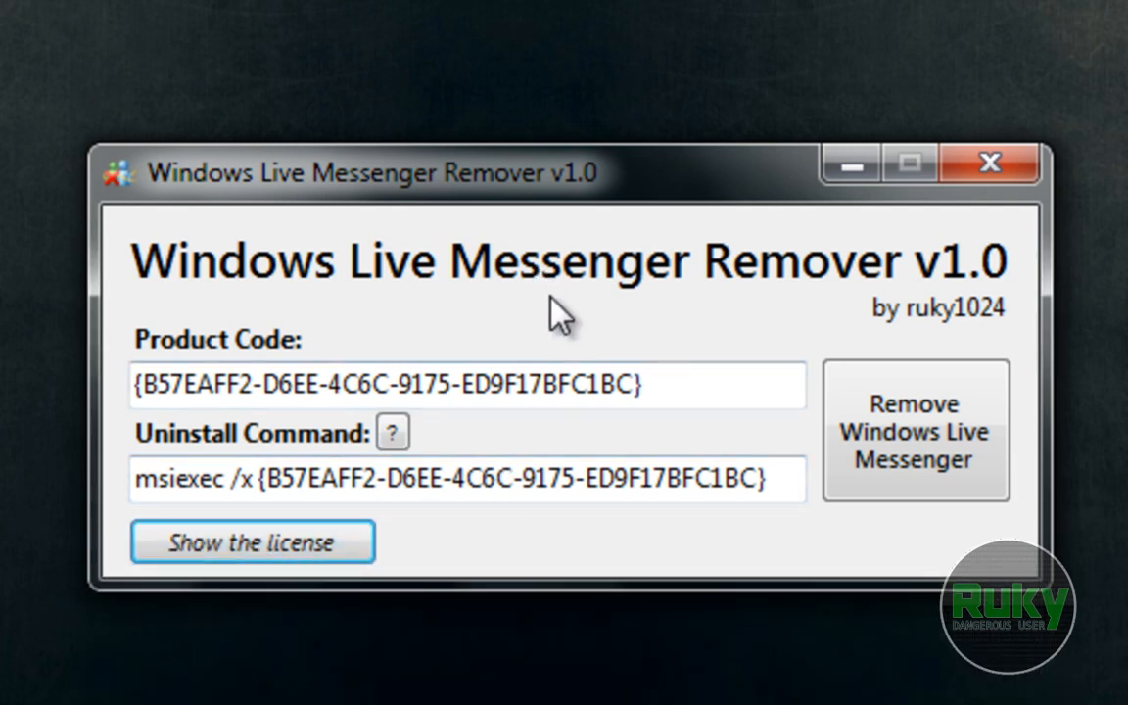